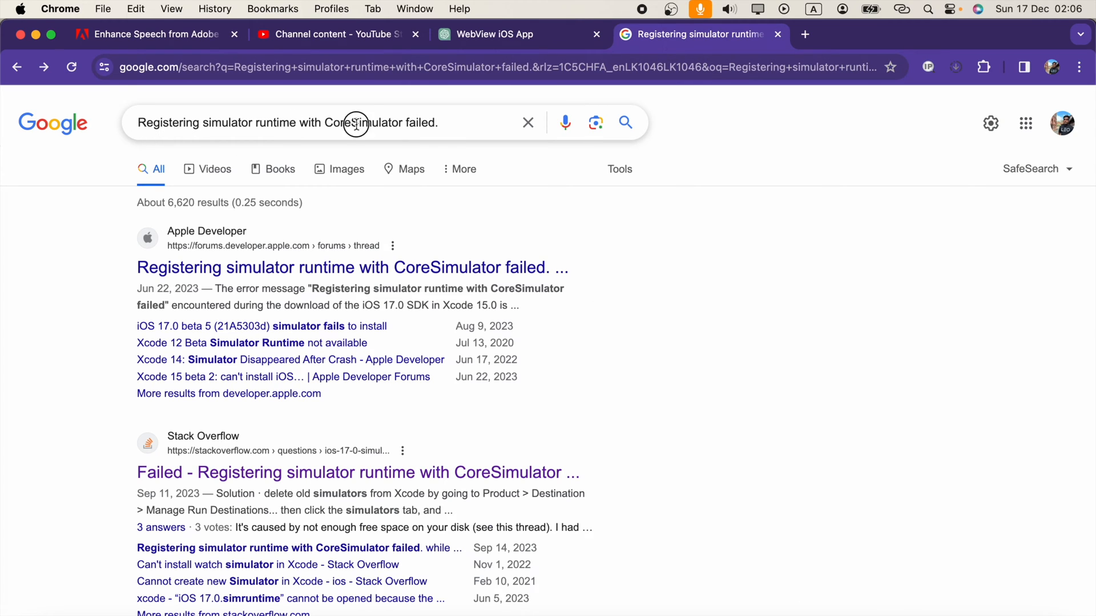
- Reach General > Storage in System Settings showing Macintosh HD at 242.07 of 245.11 GB used
triple_click(356, 123)
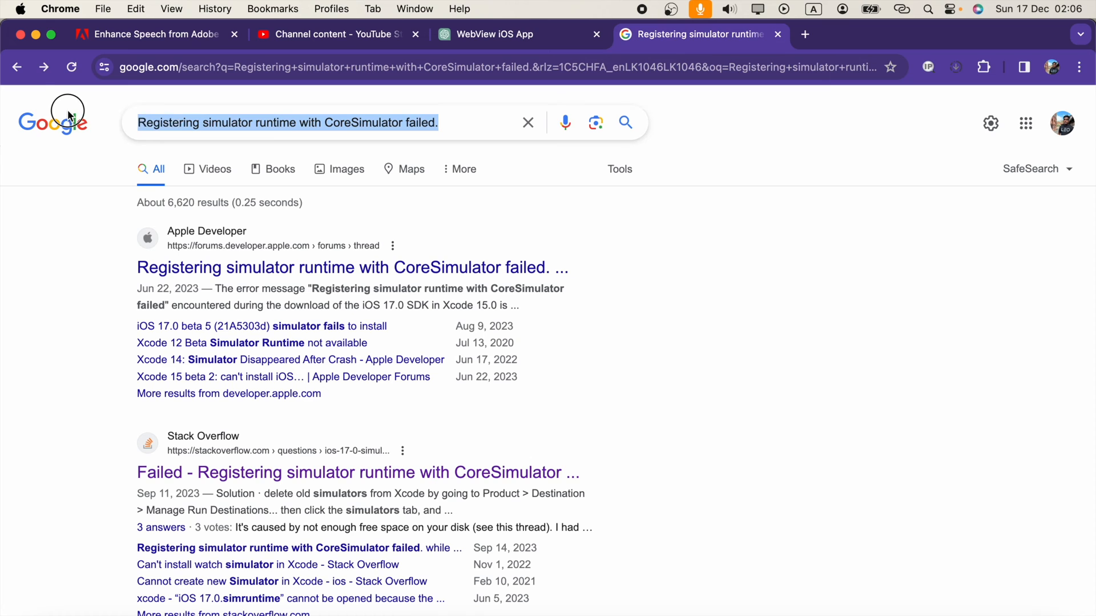
mouse_move(126, 129)
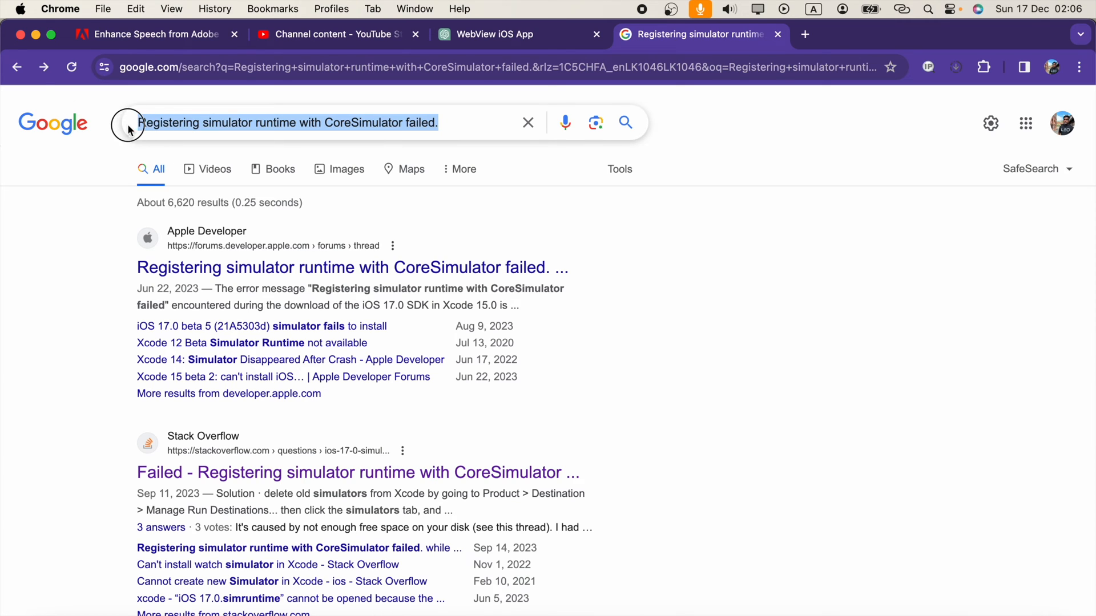
mouse_move(72, 112)
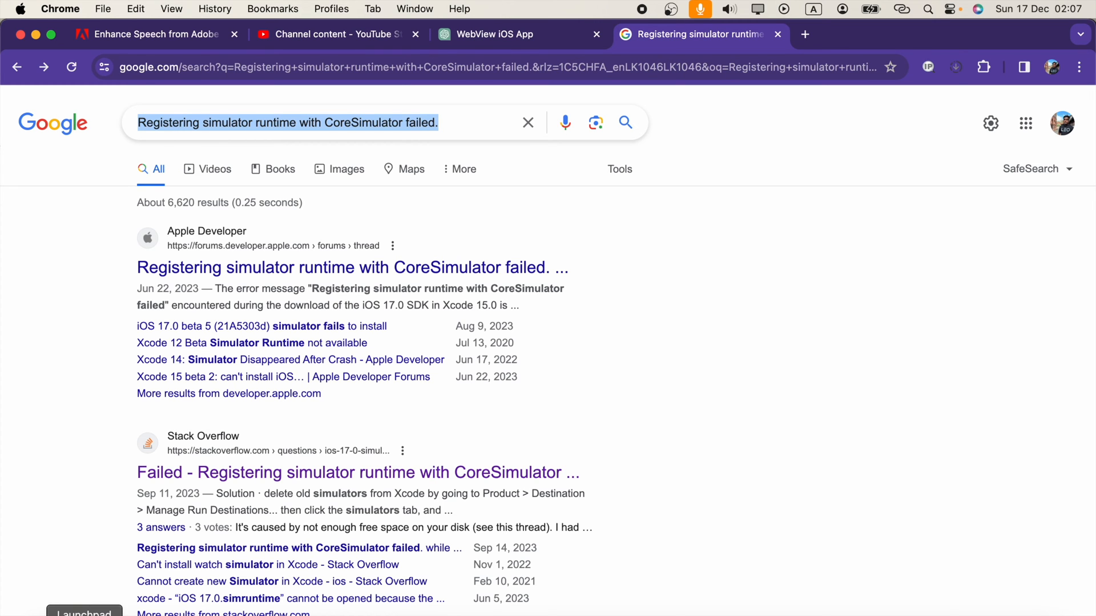
click(86, 614)
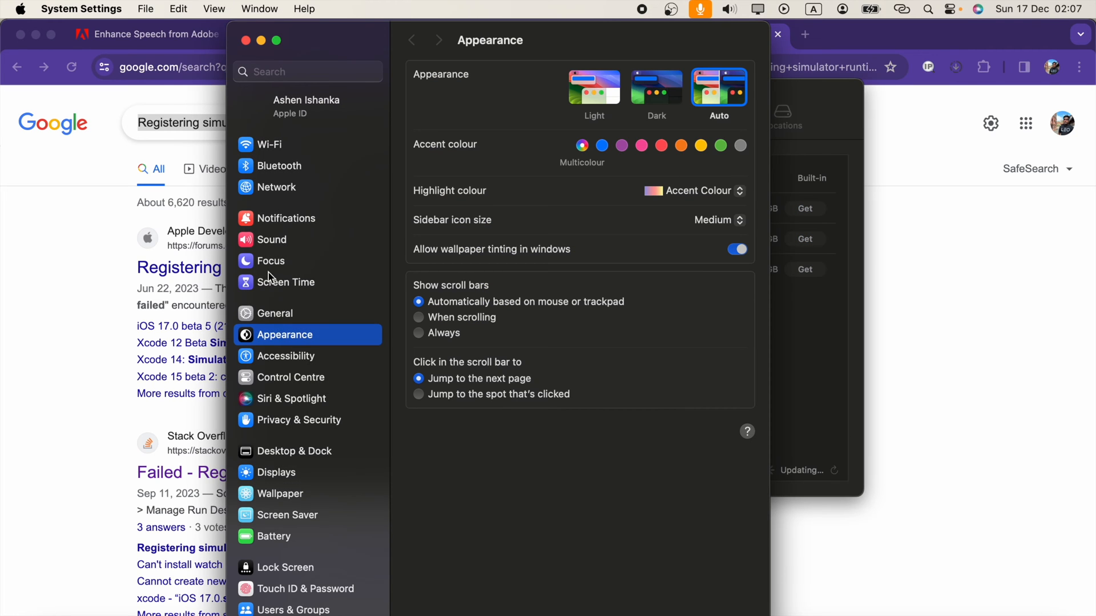
click(274, 313)
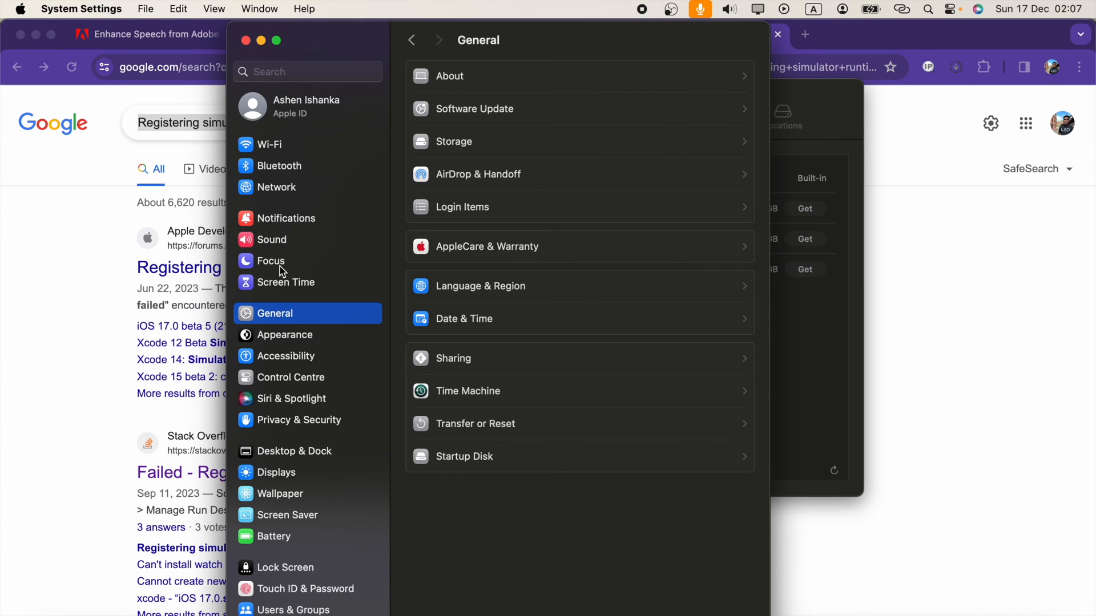
click(454, 142)
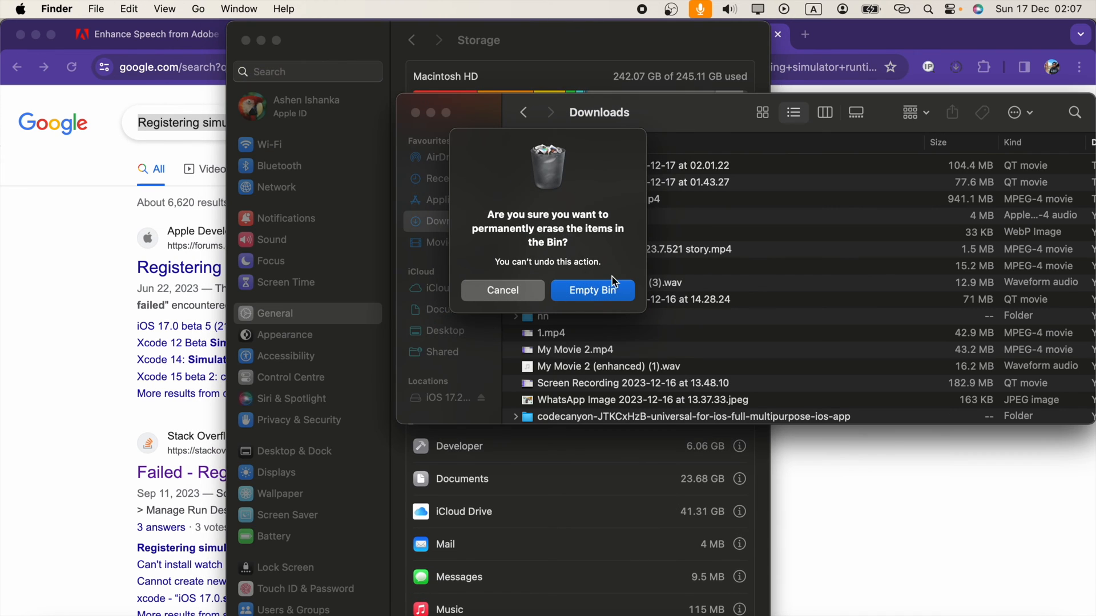
- Confirm permanently emptying the Bin and scroll down the storage categories
click(592, 291)
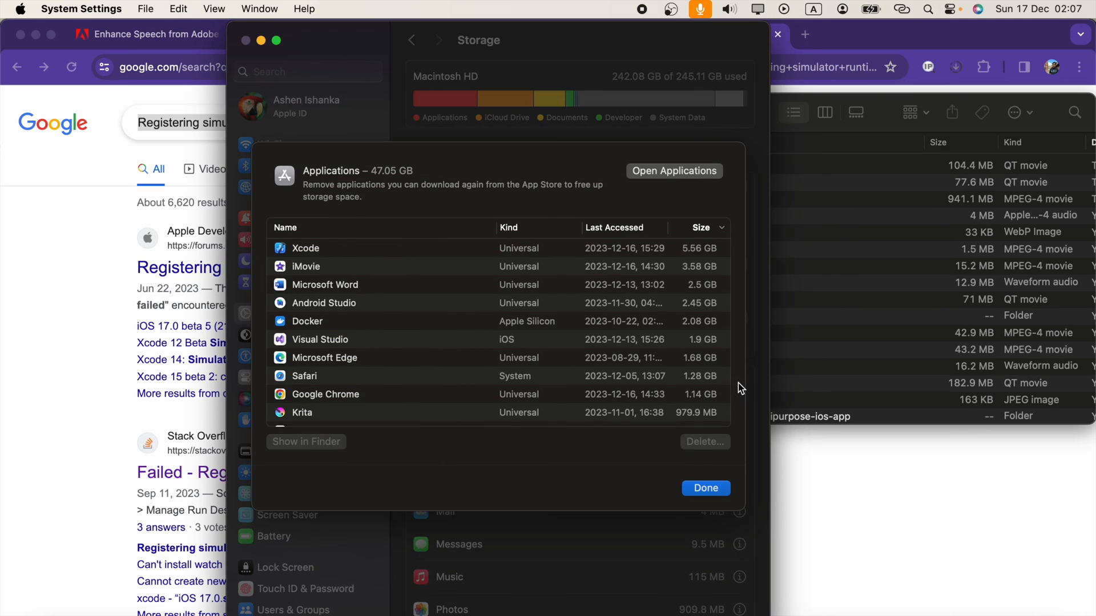
scroll(down, 3)
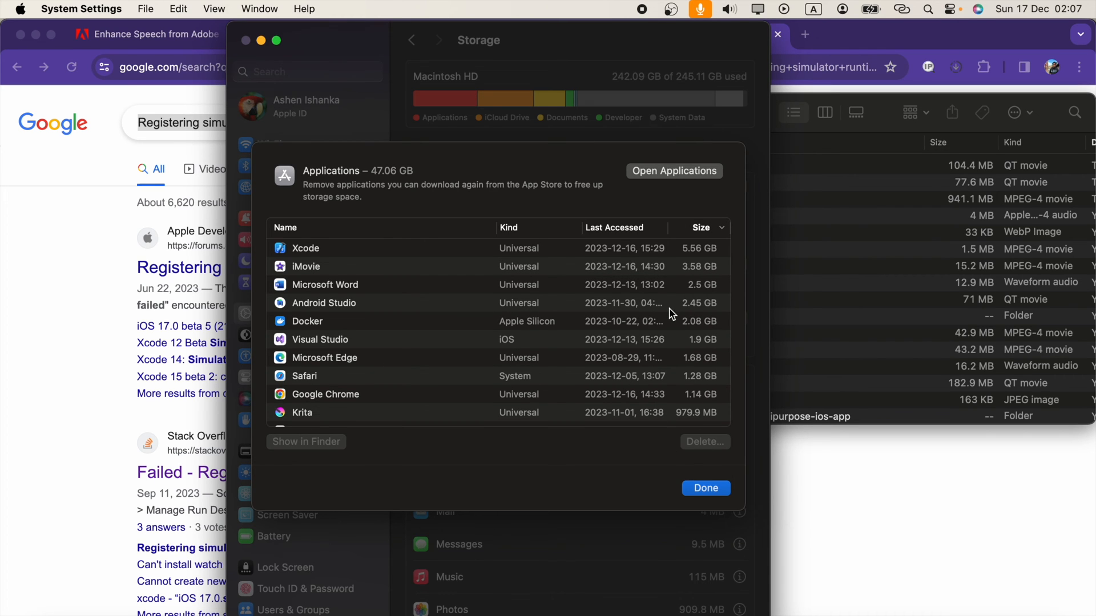
scroll(down, 3)
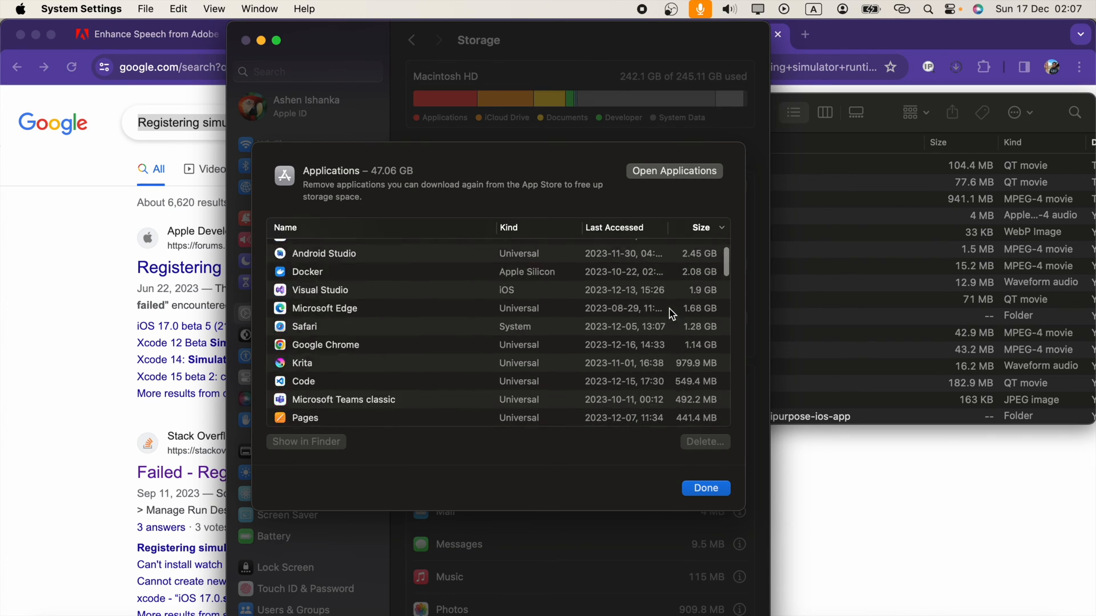
scroll(down, 3)
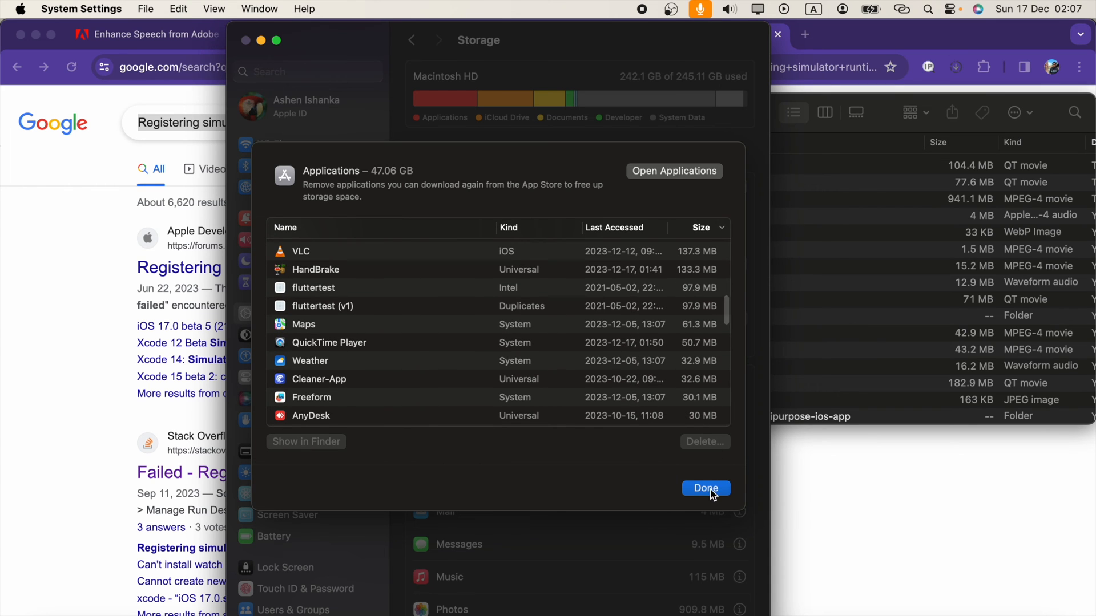
- Dismiss the Applications and Developer breakdowns and reach System Data (101.49 GB) and macOS (20.92 GB)
click(705, 488)
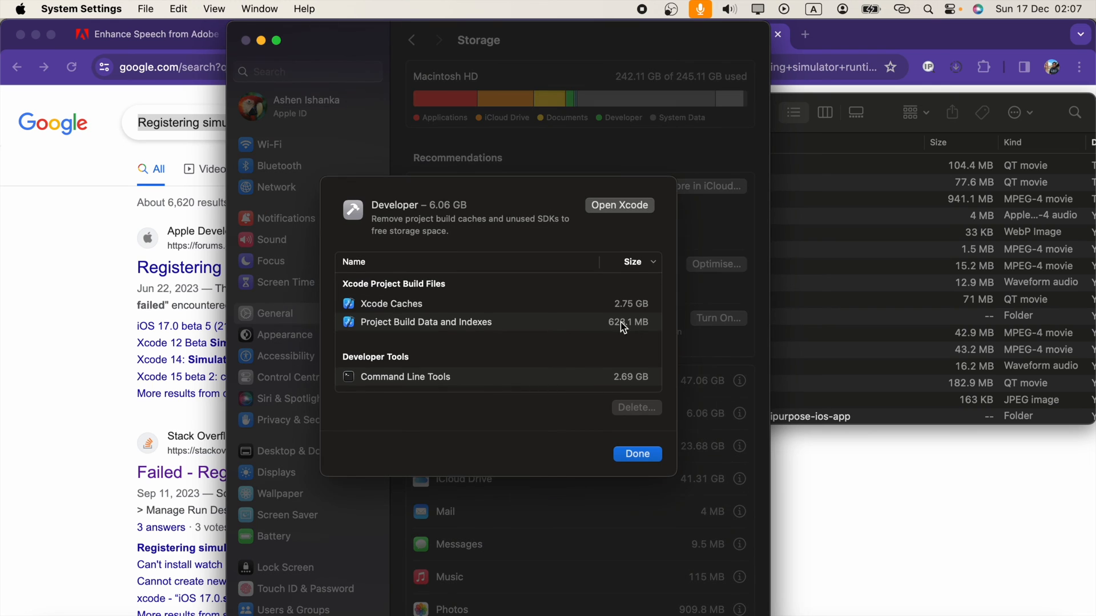
click(637, 454)
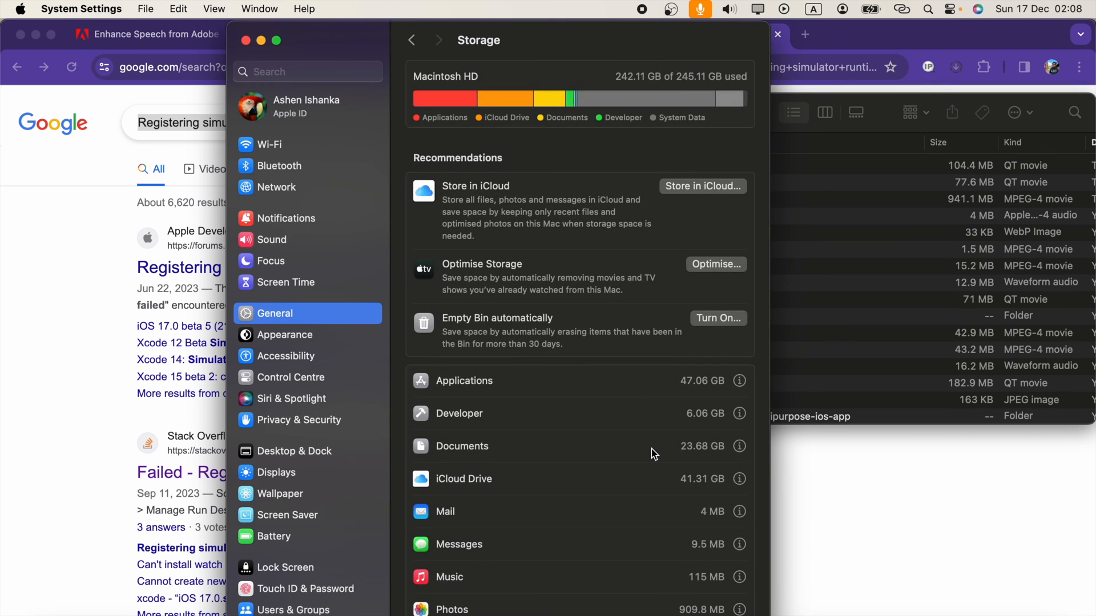
scroll(down, 3)
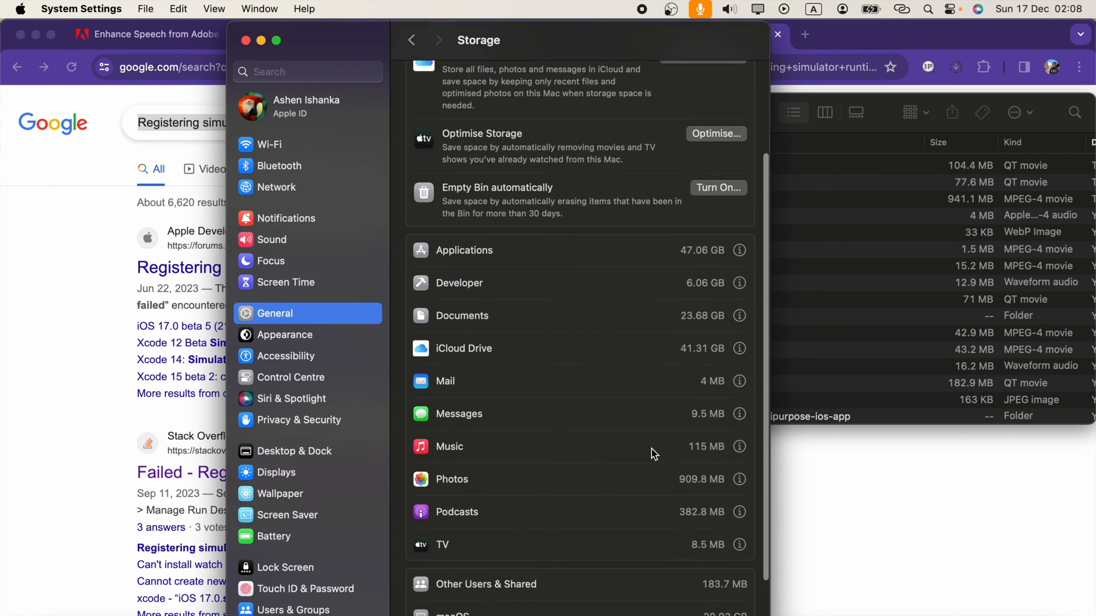
scroll(down, 3)
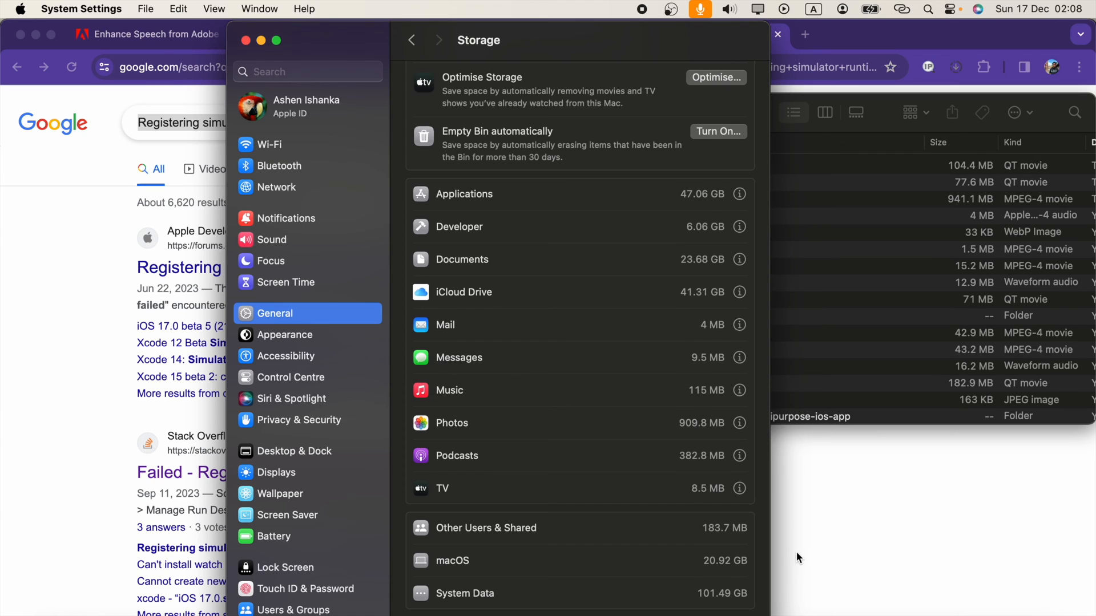
mouse_move(706, 572)
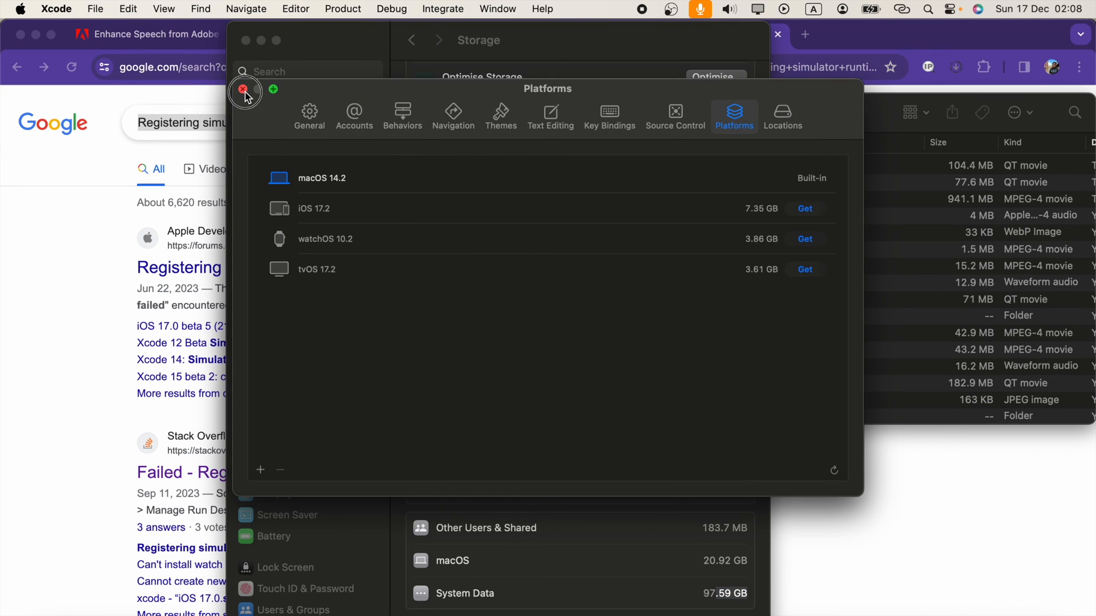
- Close Xcode Settings and bring up Window > Devices and Simulators
click(243, 89)
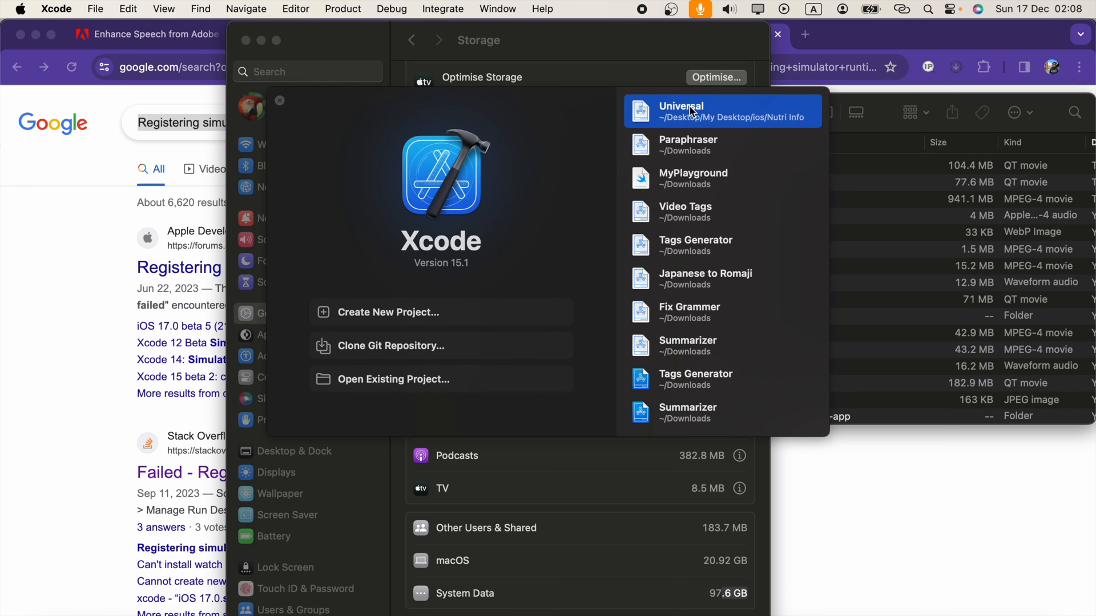
mouse_move(505, 9)
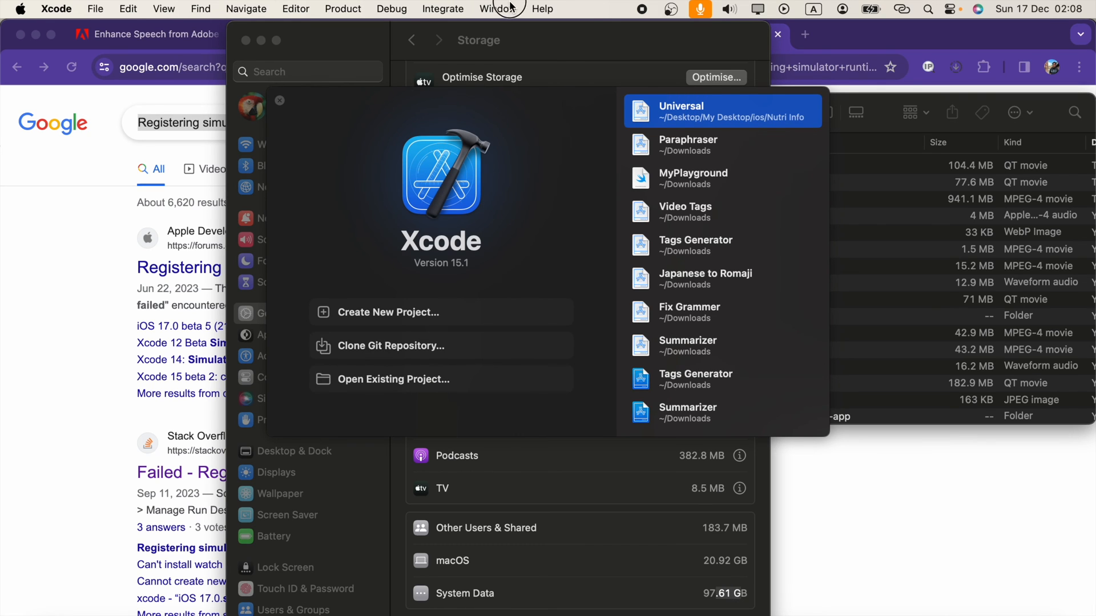
click(497, 9)
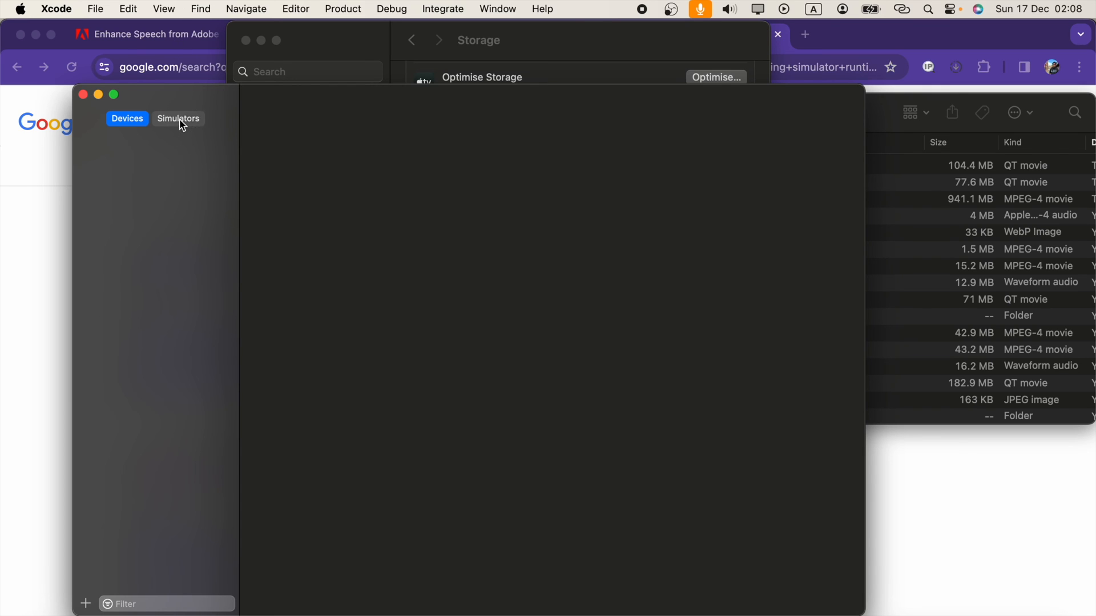
- Start a new simulator, find no OS versions, and reach Platforms offering iOS 17.2 (7.35 GB)
click(178, 118)
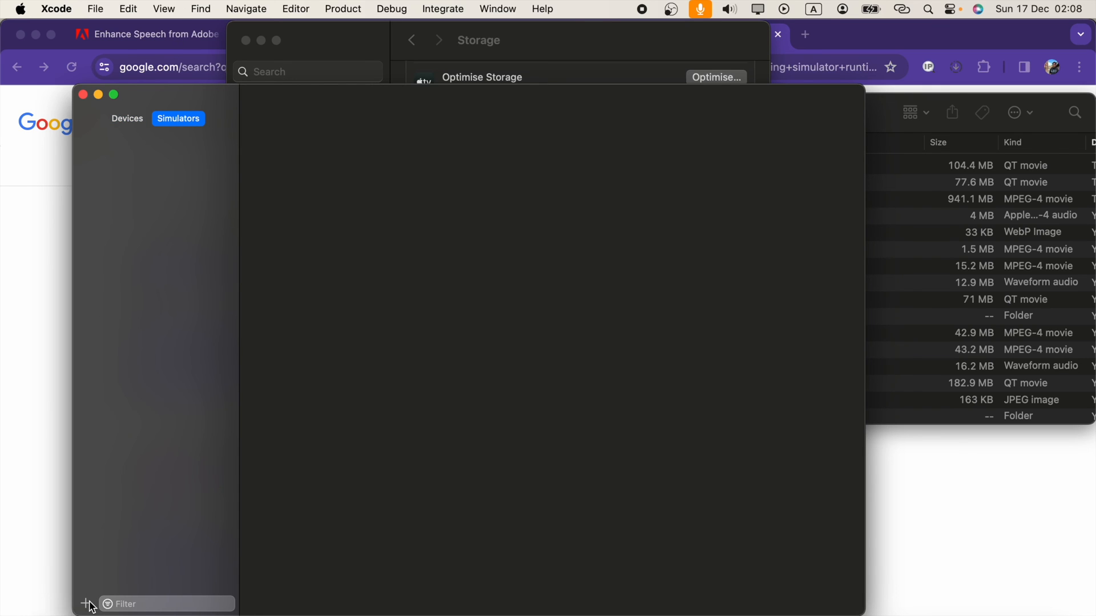
click(86, 604)
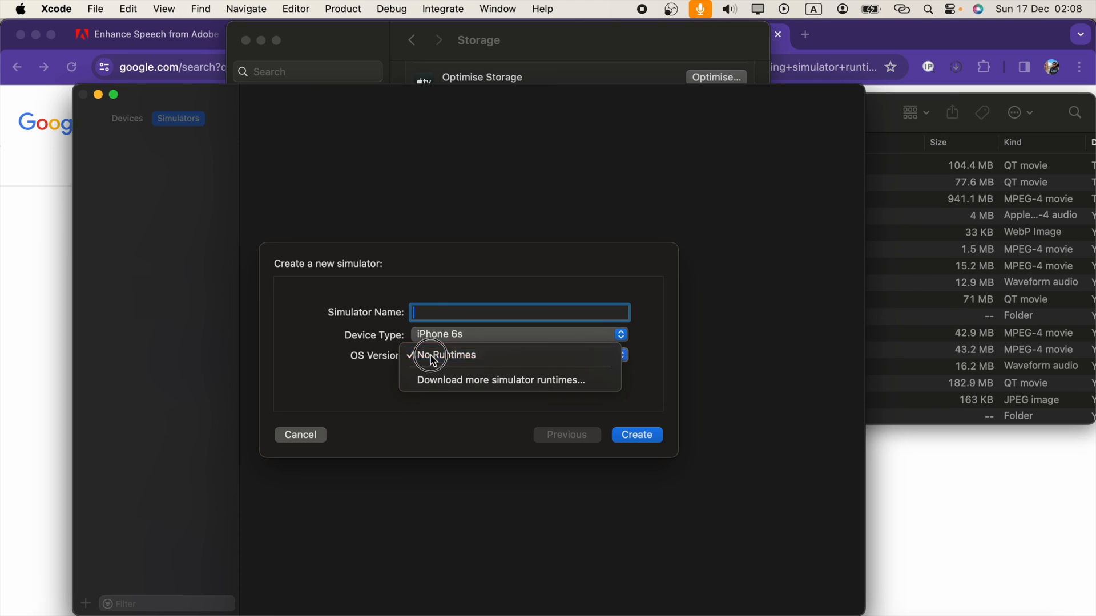
click(444, 355)
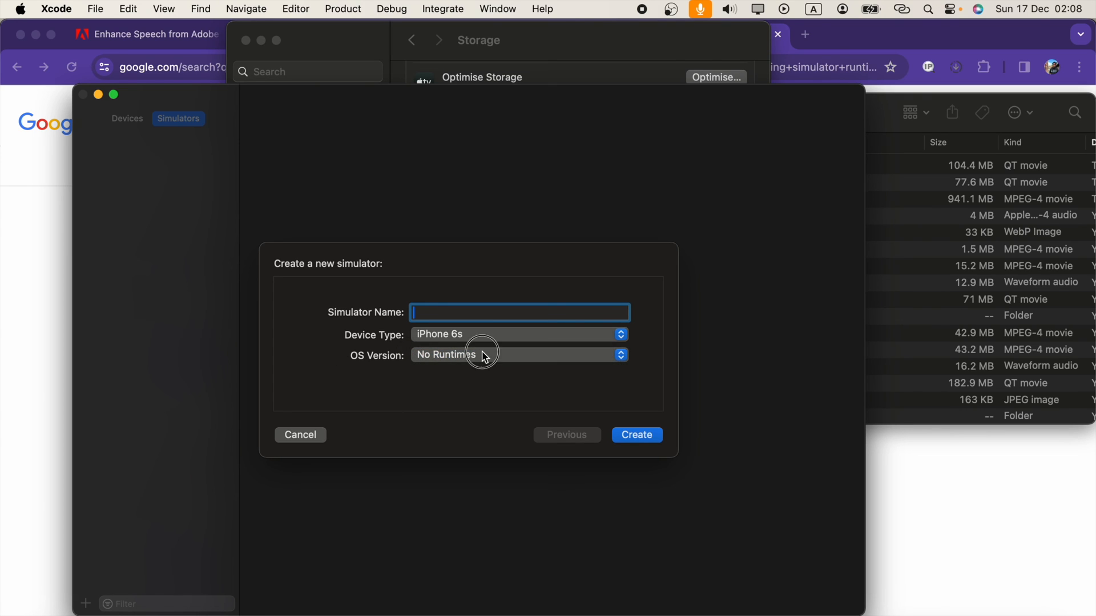
click(518, 353)
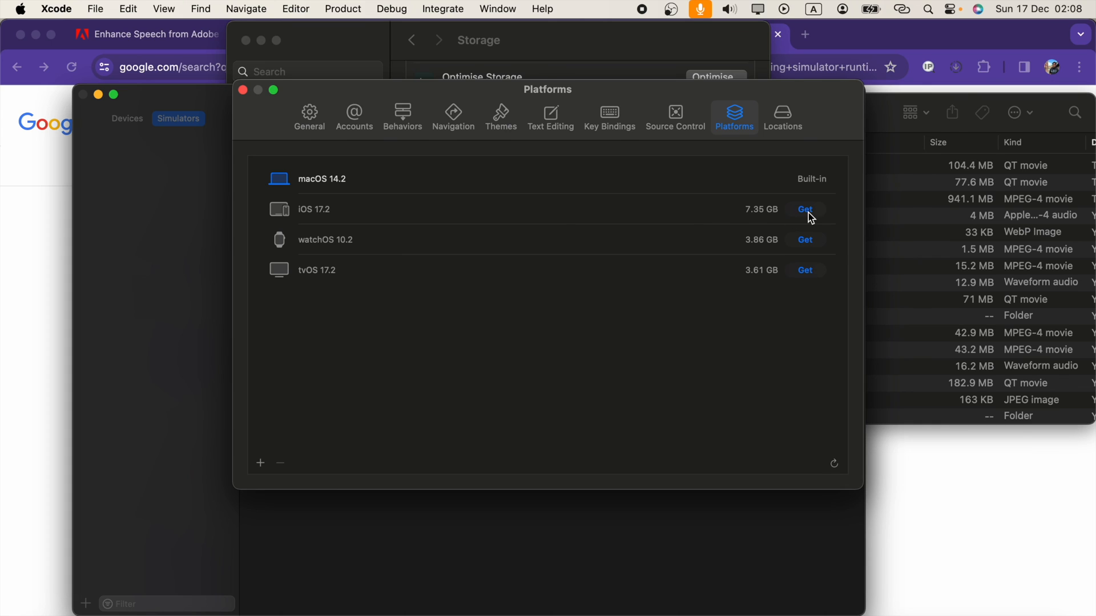
mouse_move(807, 214)
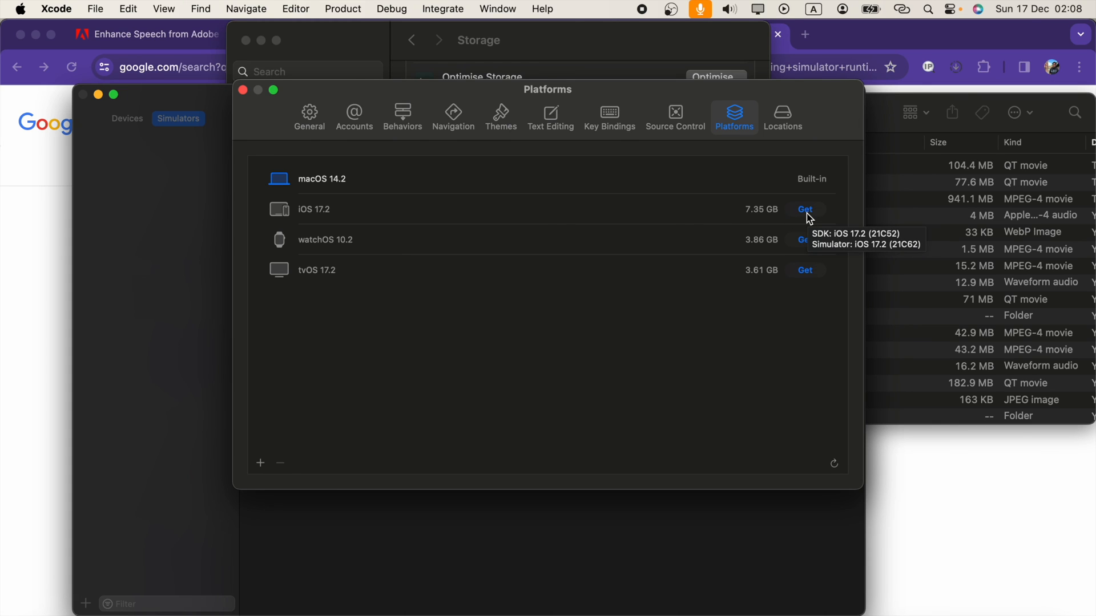
mouse_move(794, 471)
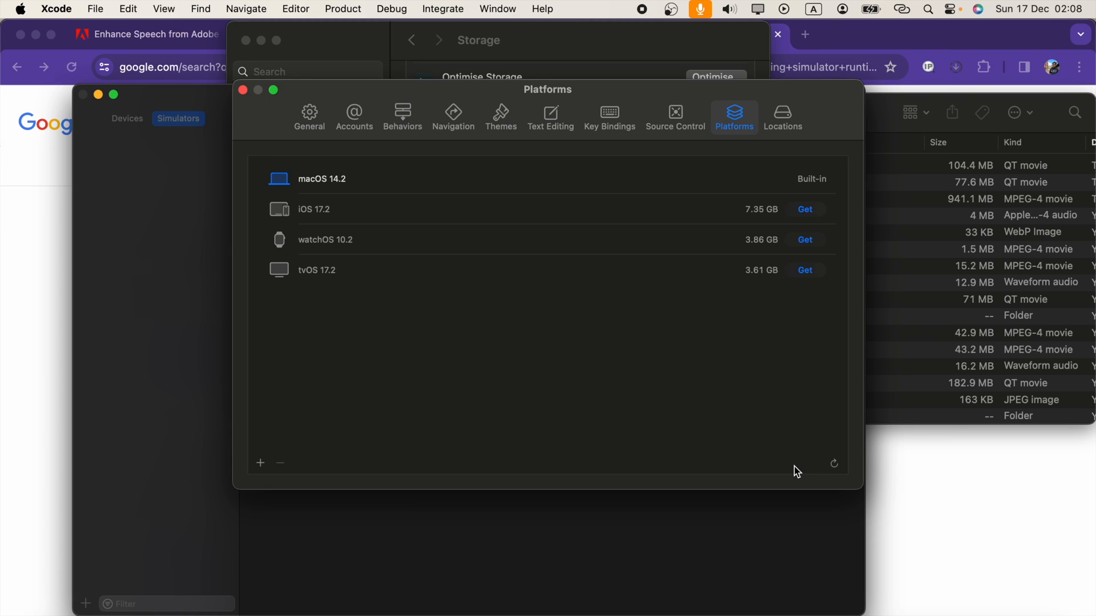
mouse_move(641, 10)
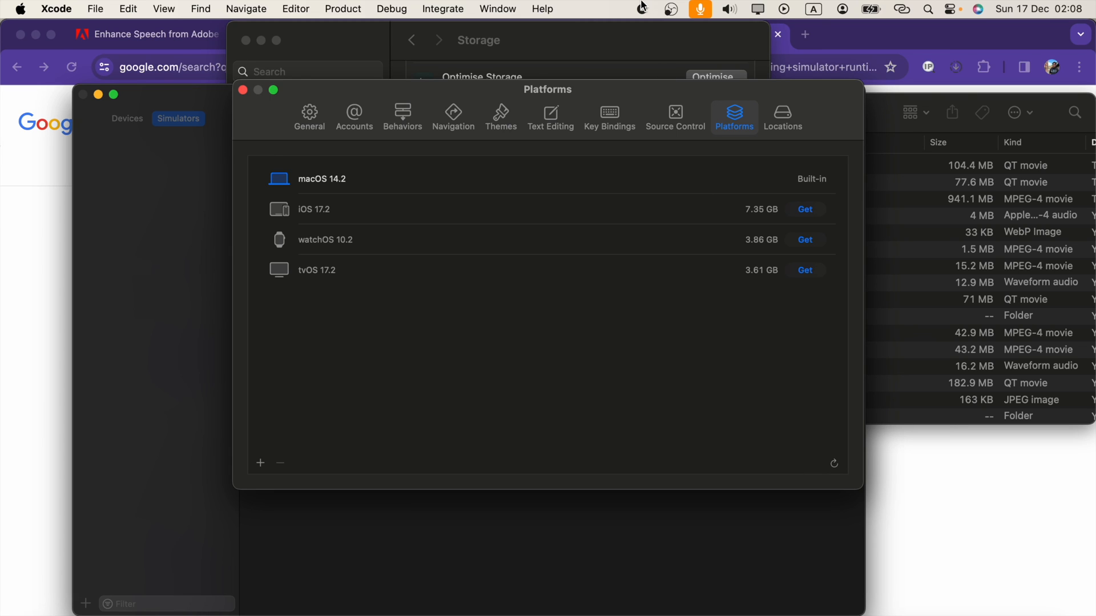